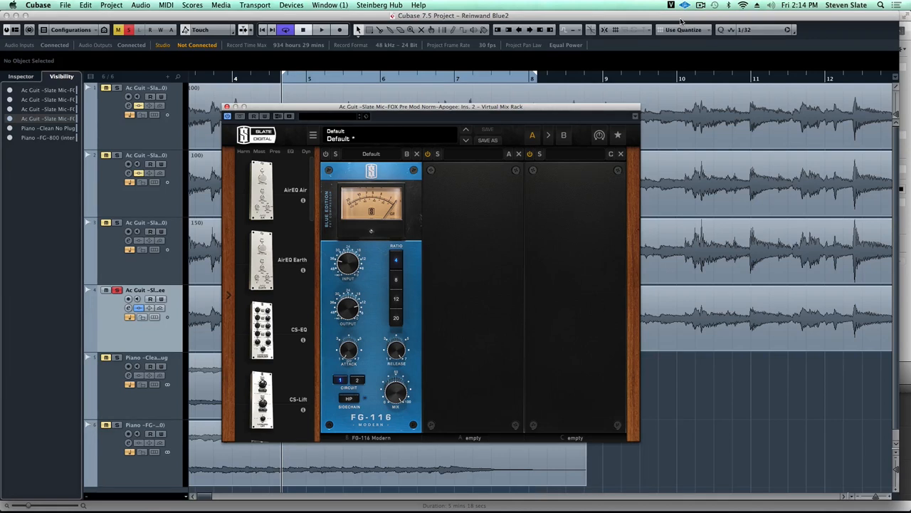
mouse_move(548, 202)
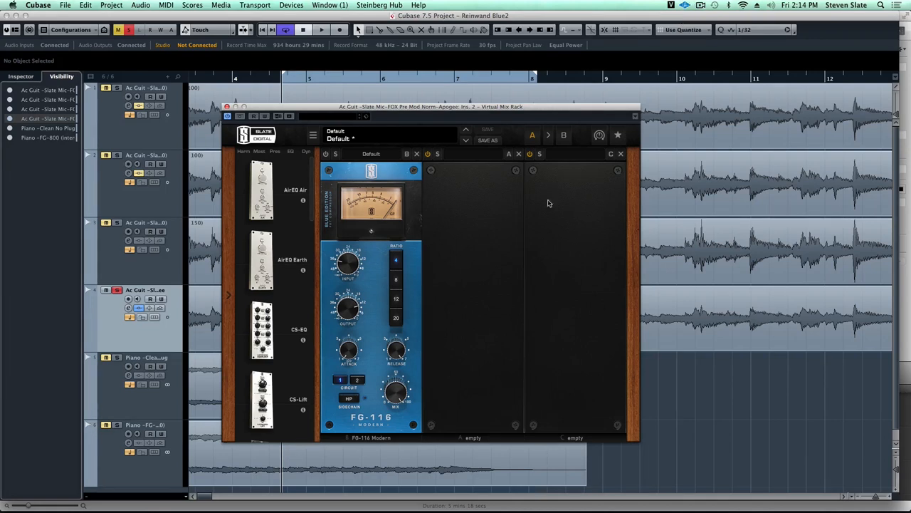
mouse_move(430, 268)
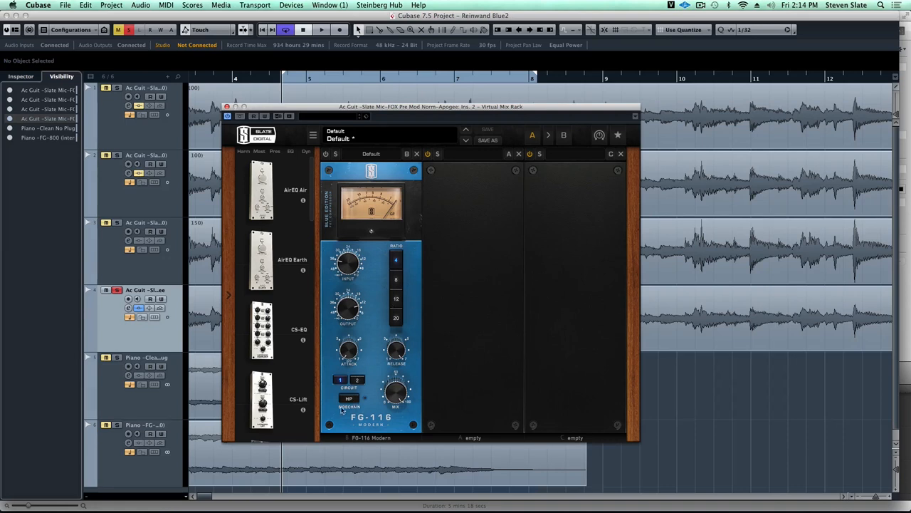
mouse_move(367, 298)
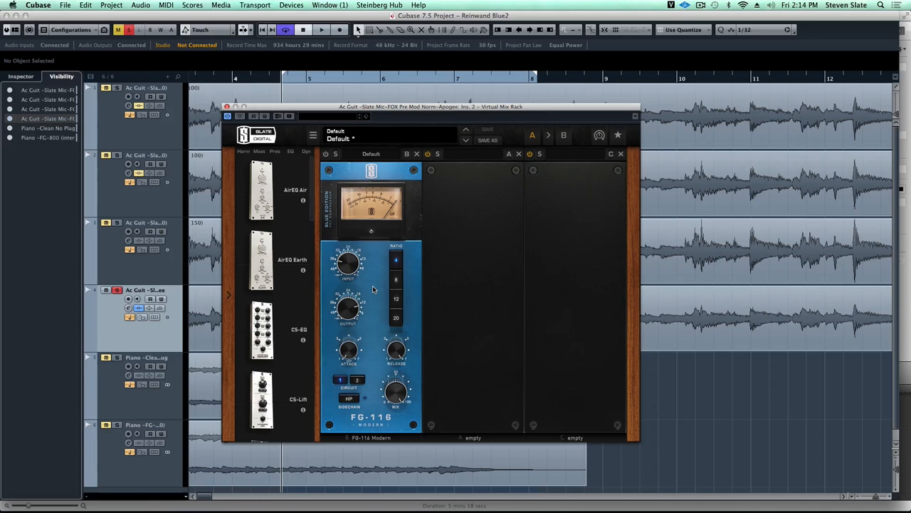
mouse_move(376, 287)
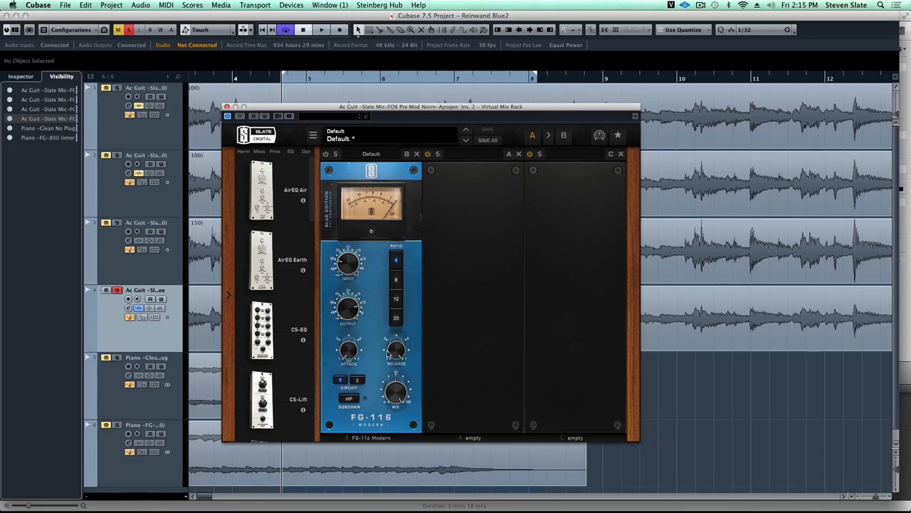
mouse_move(372, 339)
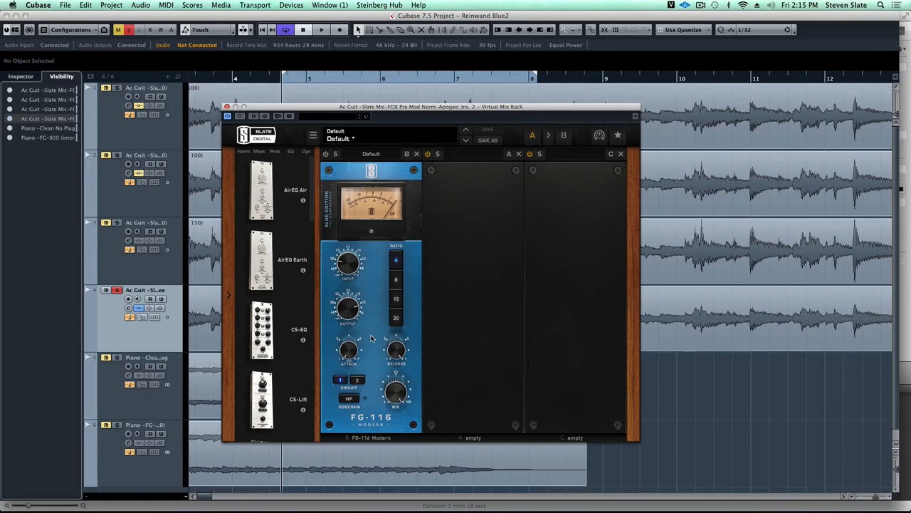
mouse_move(370, 316)
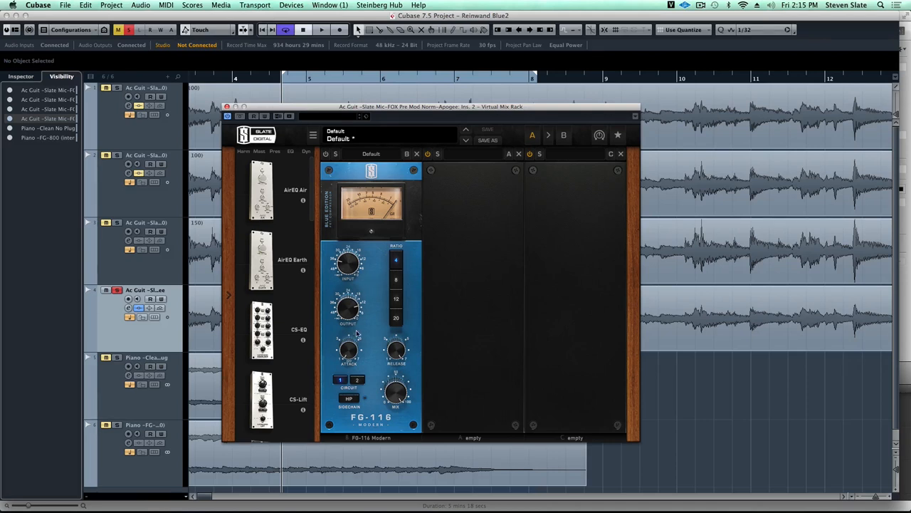
mouse_move(362, 349)
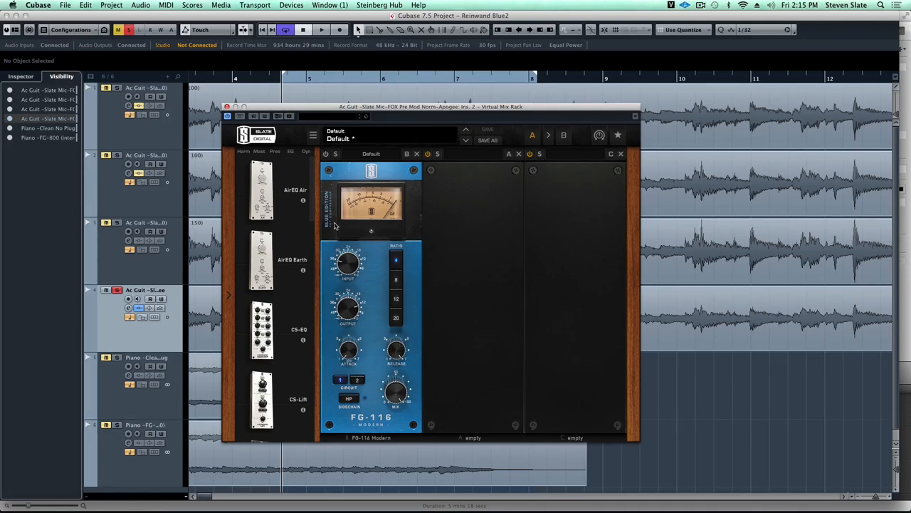
mouse_move(256, 34)
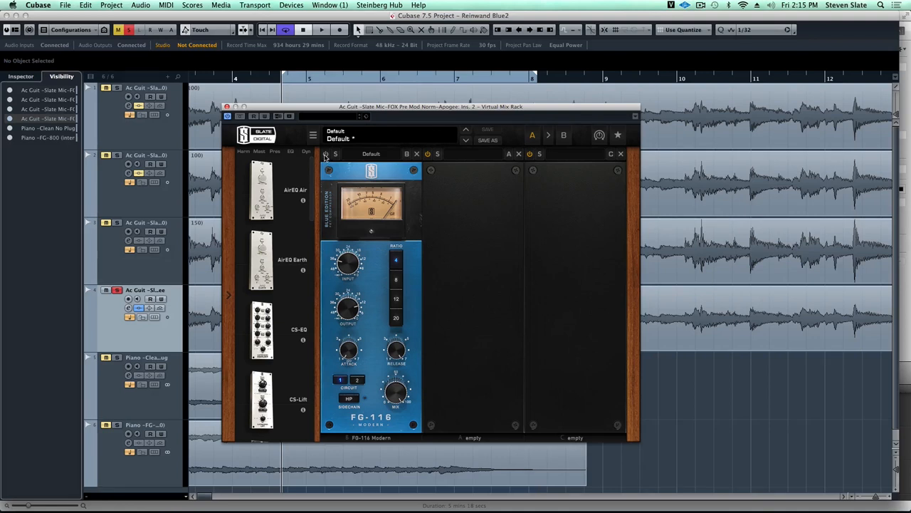
Turn the FG-116 Input knob up to drive more acoustic guitar signal into the compressor
click(322, 29)
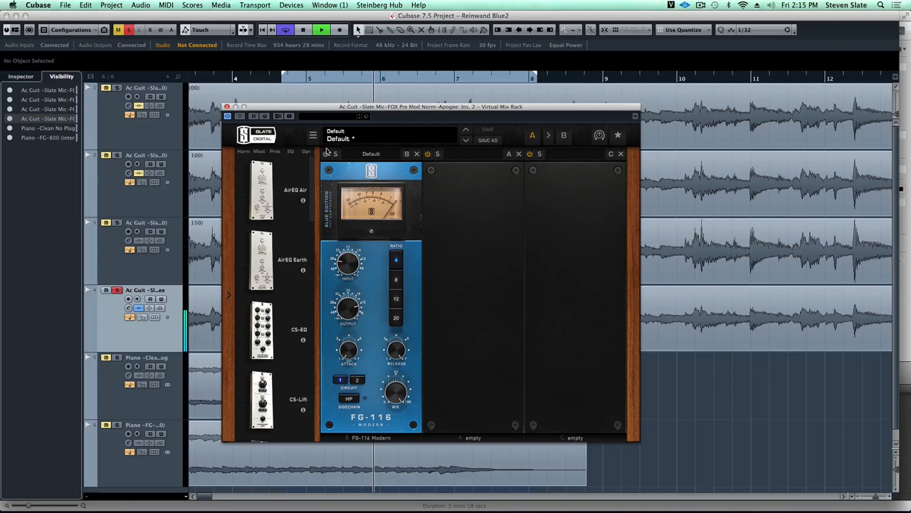
mouse_move(300, 134)
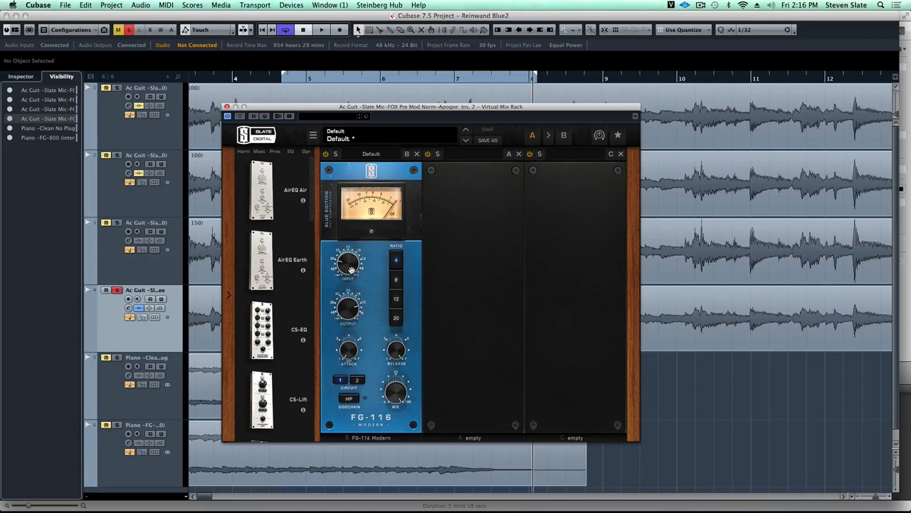
mouse_move(361, 330)
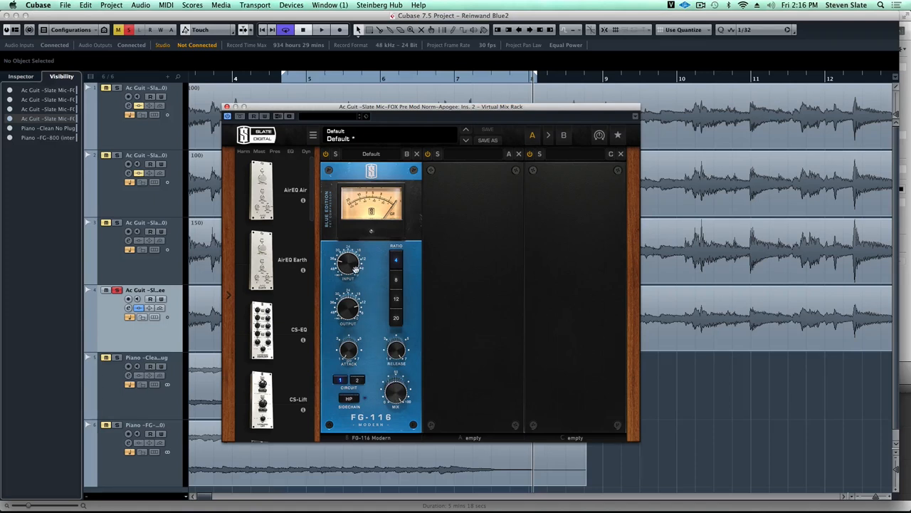
drag(348, 263, 349, 278)
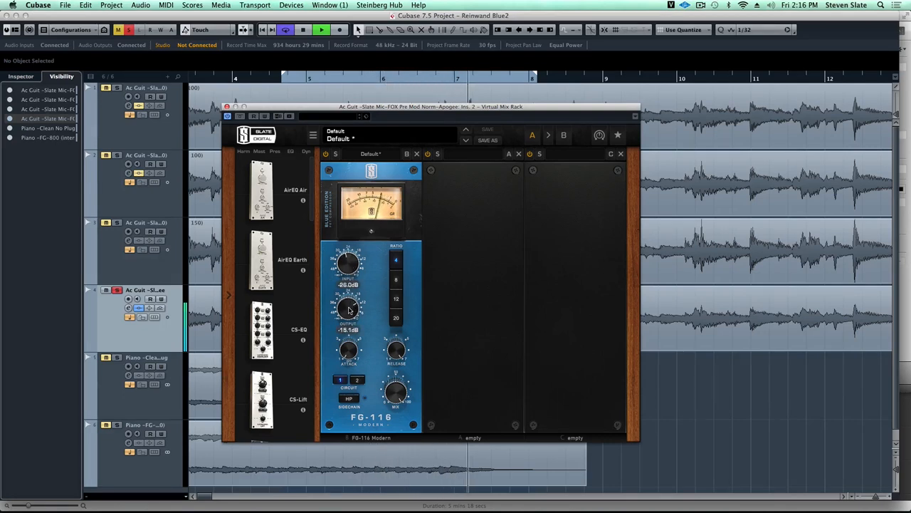
drag(349, 311, 353, 302)
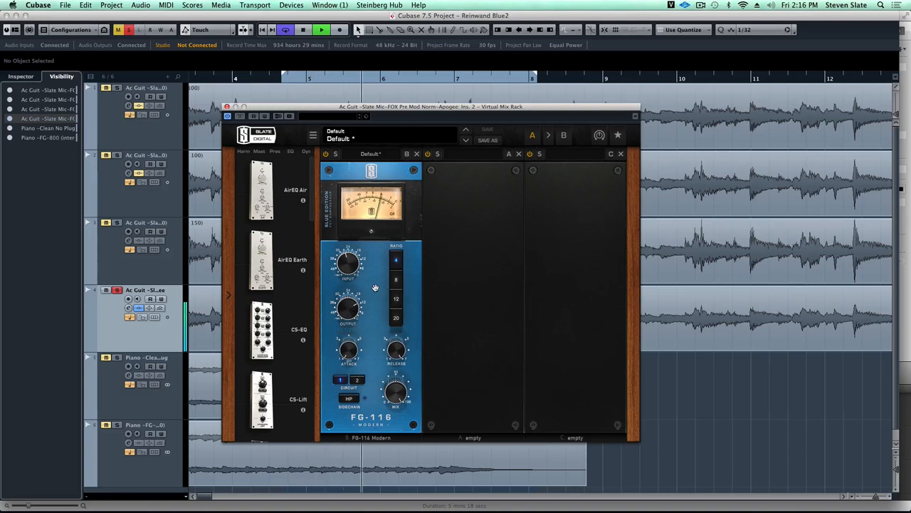
click(322, 28)
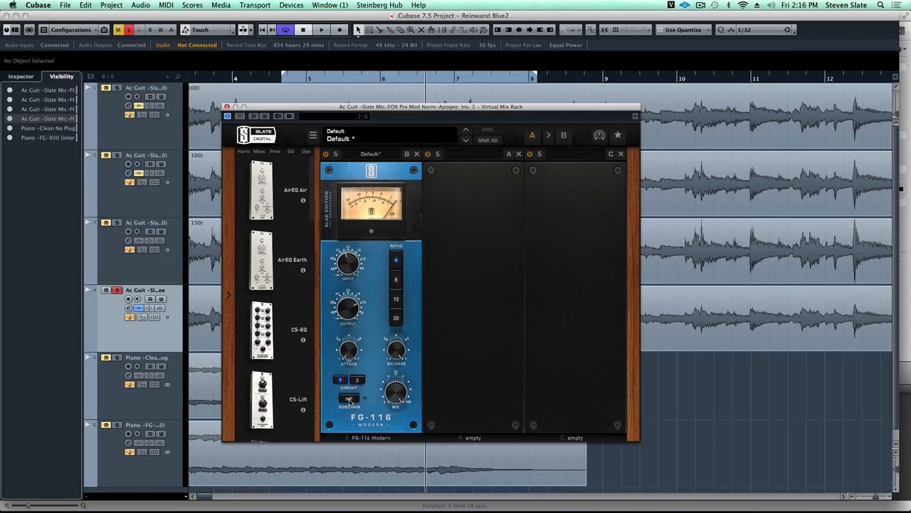
Switch on the FG-116's HPF so low frequencies bypass the compression detector
click(349, 399)
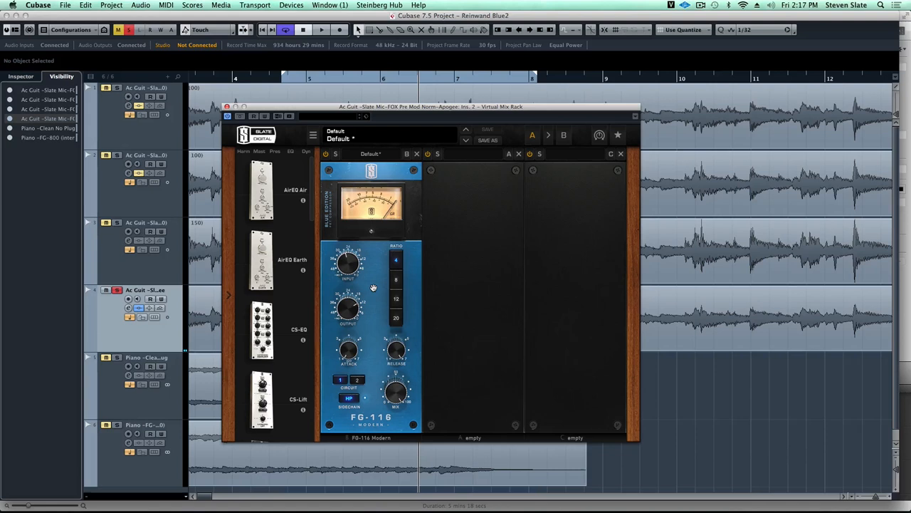
mouse_move(380, 373)
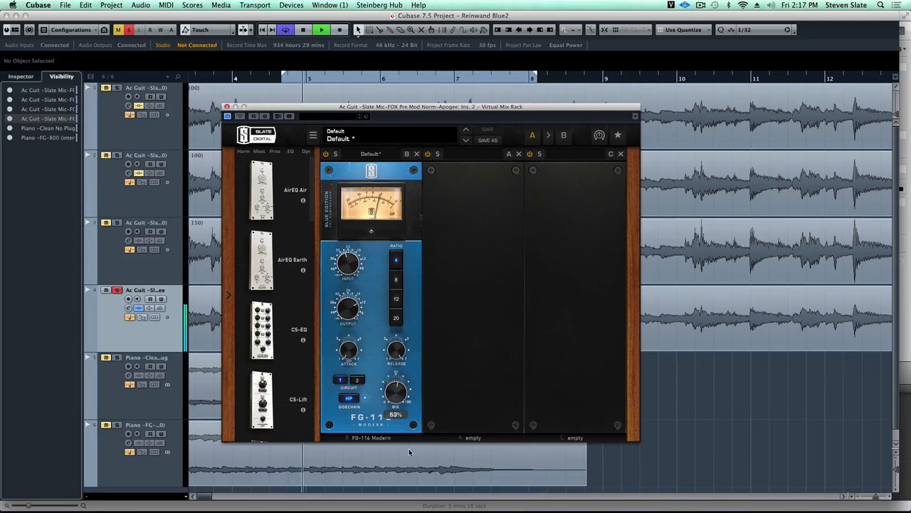
Lower the FG-116 Mix knob to blend dry guitar with the compressed signal for parallel compression
drag(396, 390, 410, 399)
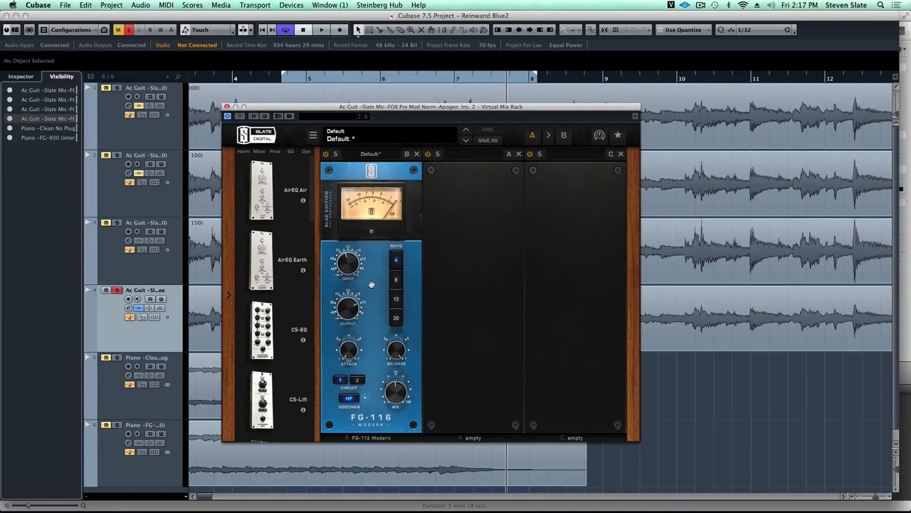
mouse_move(370, 285)
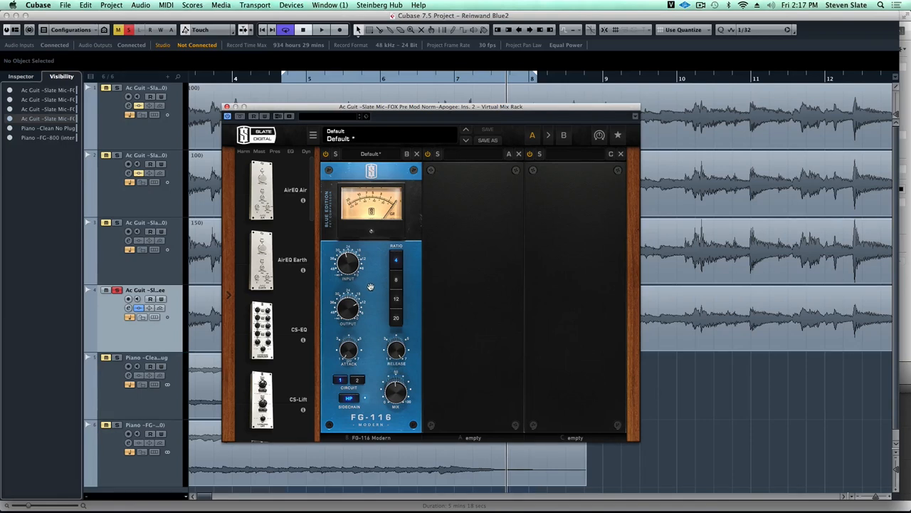
click(322, 28)
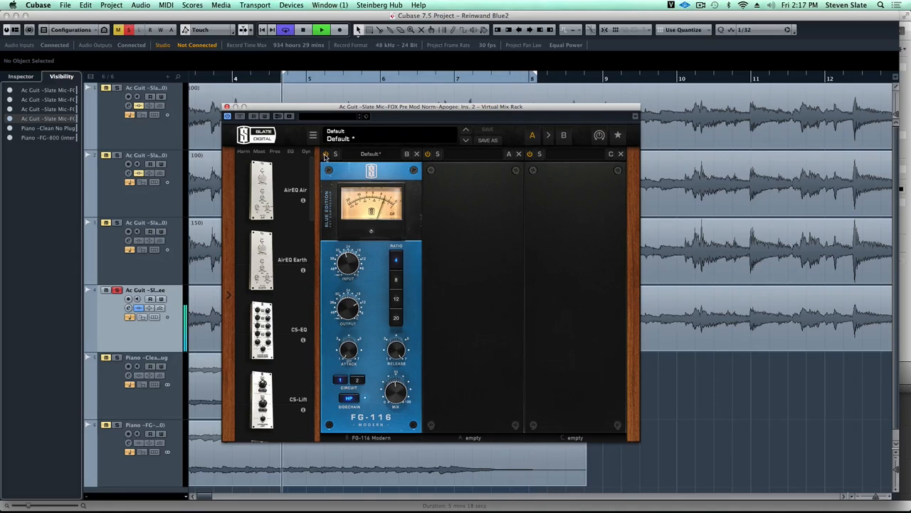